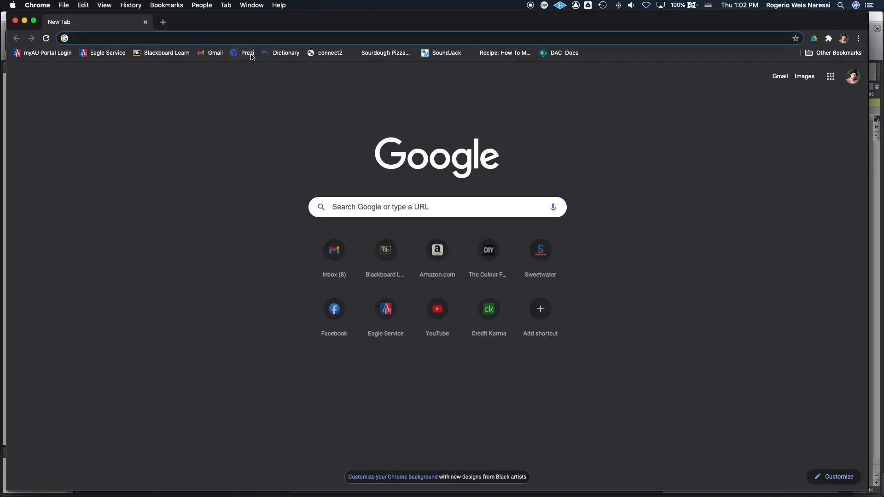
mouse_move(247, 40)
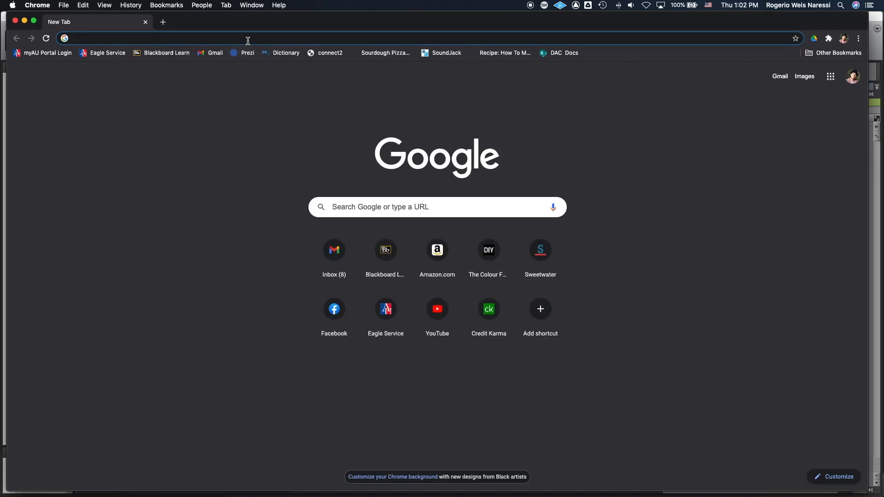
- Browse to tal-software.com's Plugins page and scroll to the Free products section
type("tal-software.com")
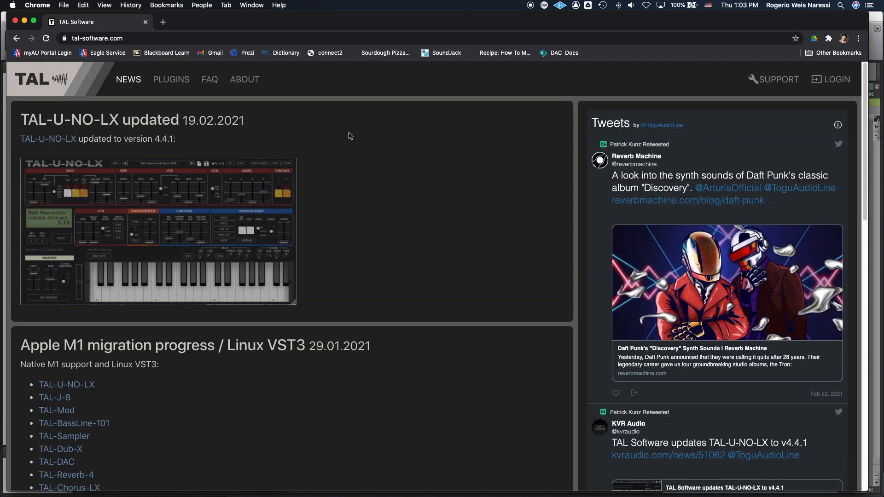
left_click(171, 79)
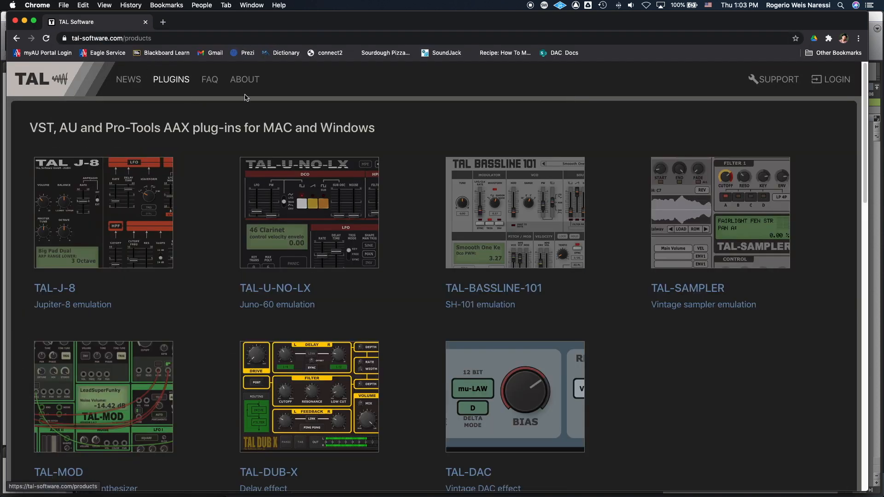
scroll("down", 3)
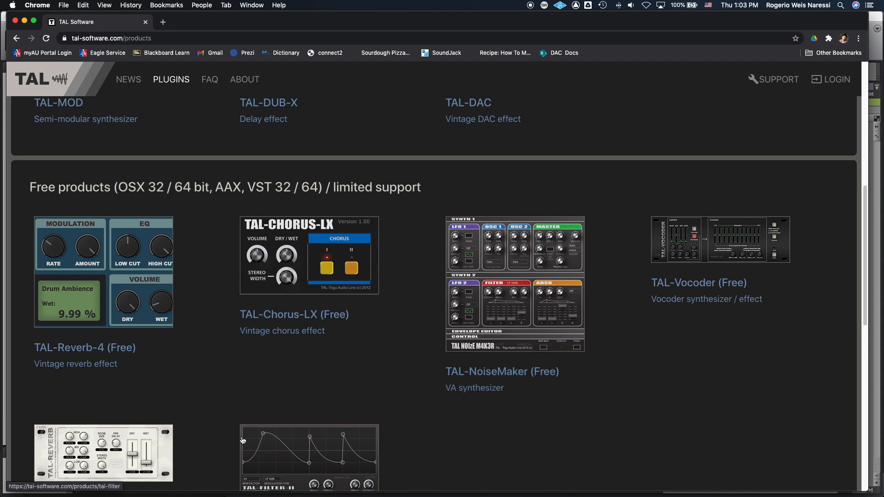
mouse_move(707, 249)
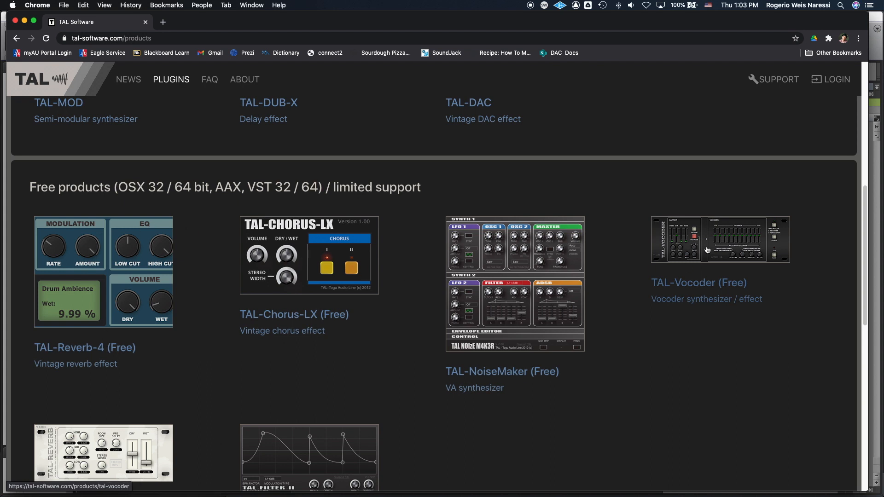
- From the TAL-Vocoder product page, download and save the macOS installer
left_click(719, 239)
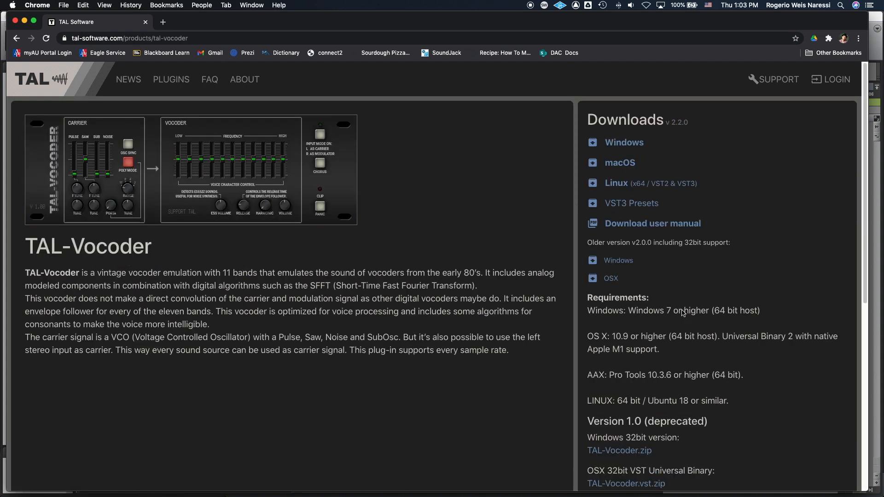
mouse_move(636, 123)
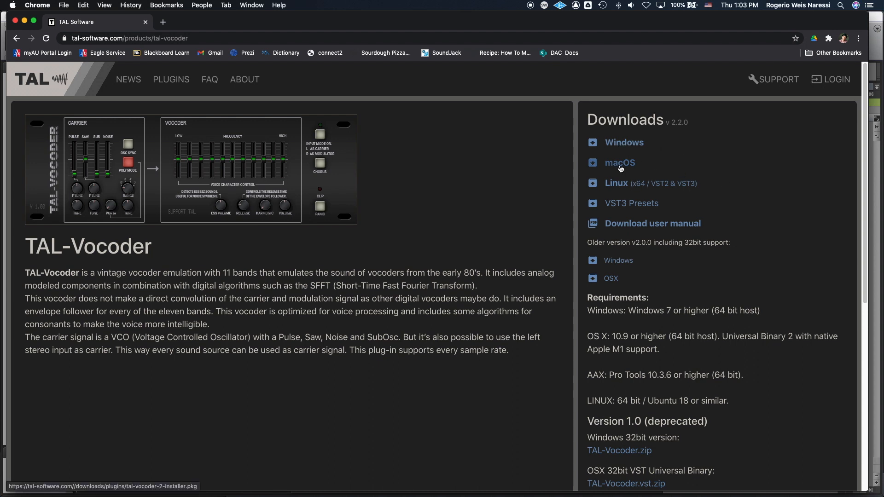
left_click(618, 163)
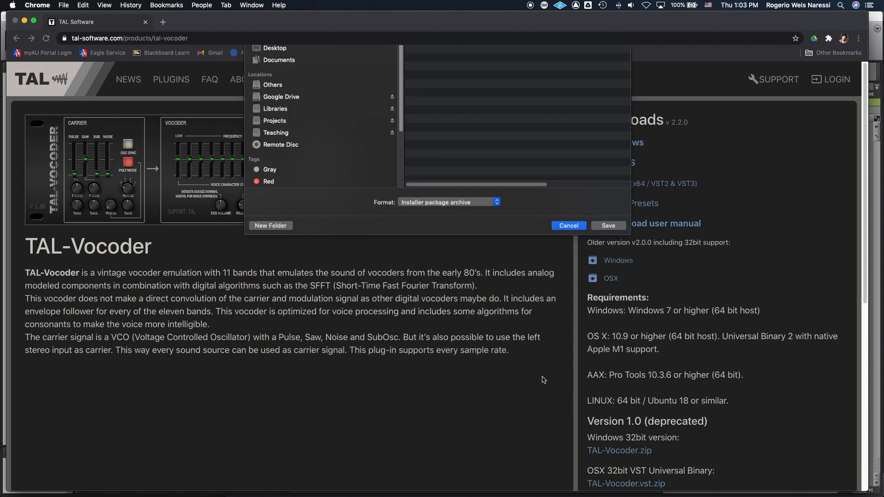
left_click(568, 226)
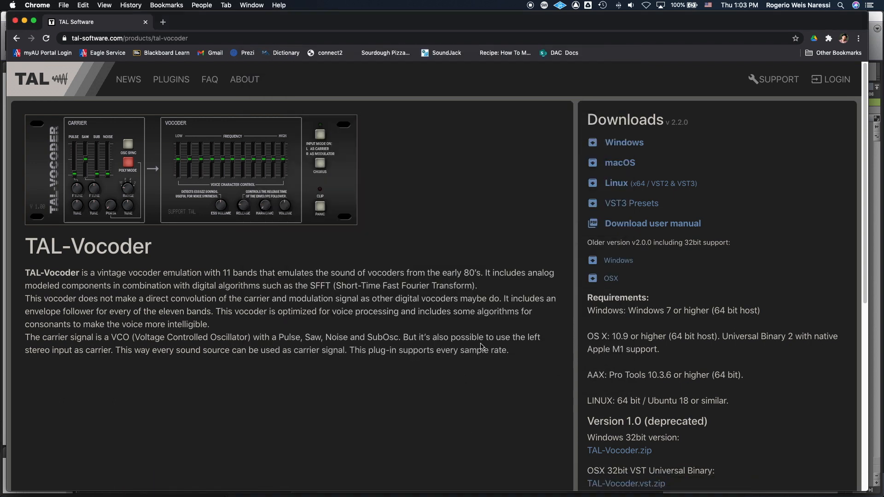
mouse_move(496, 323)
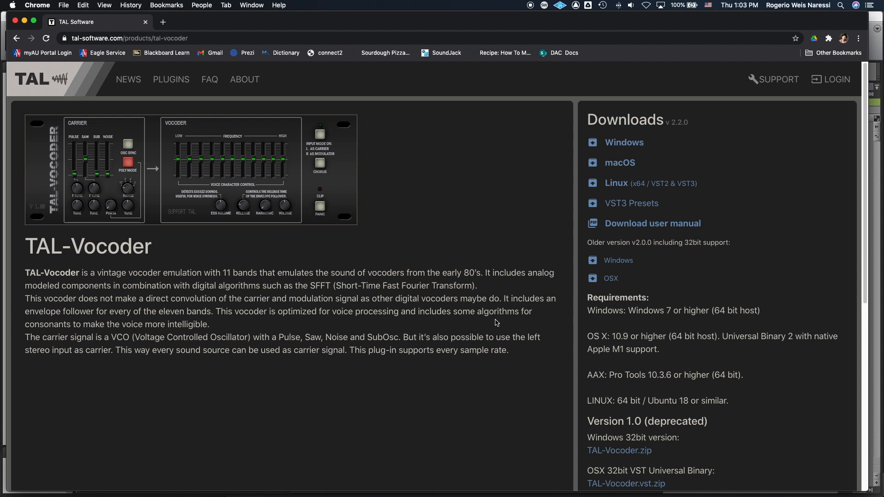
mouse_move(531, 407)
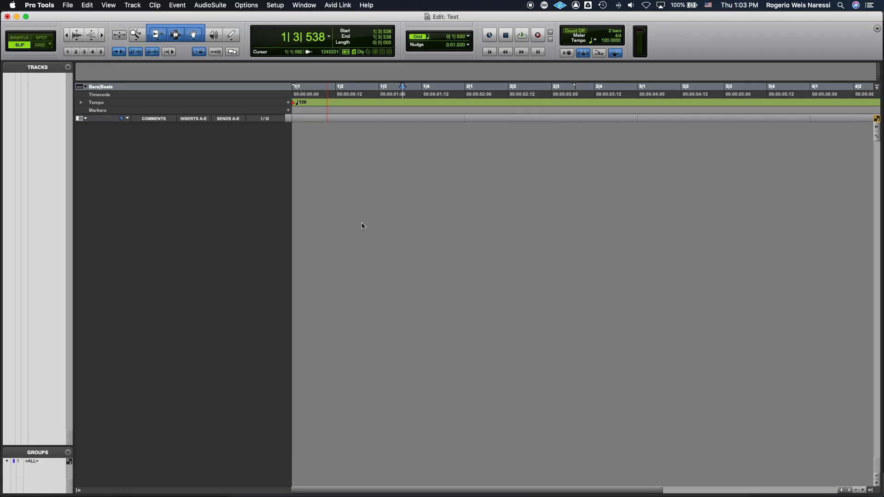
mouse_move(177, 163)
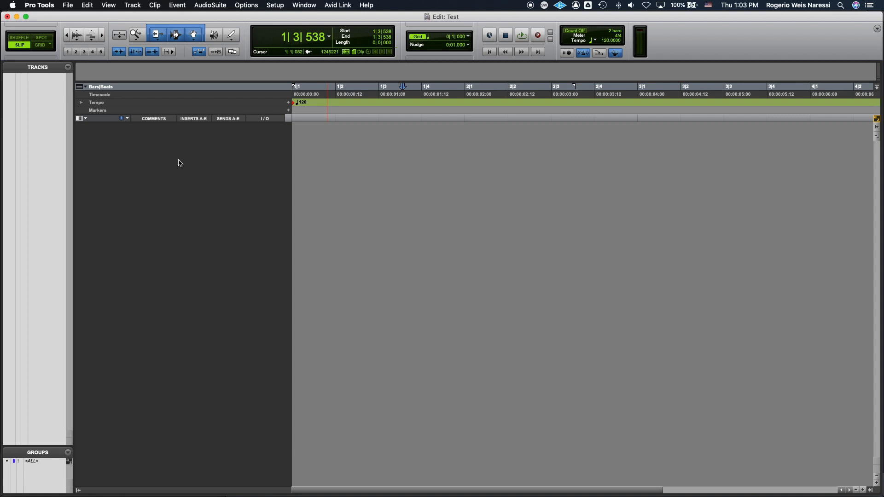
mouse_move(356, 225)
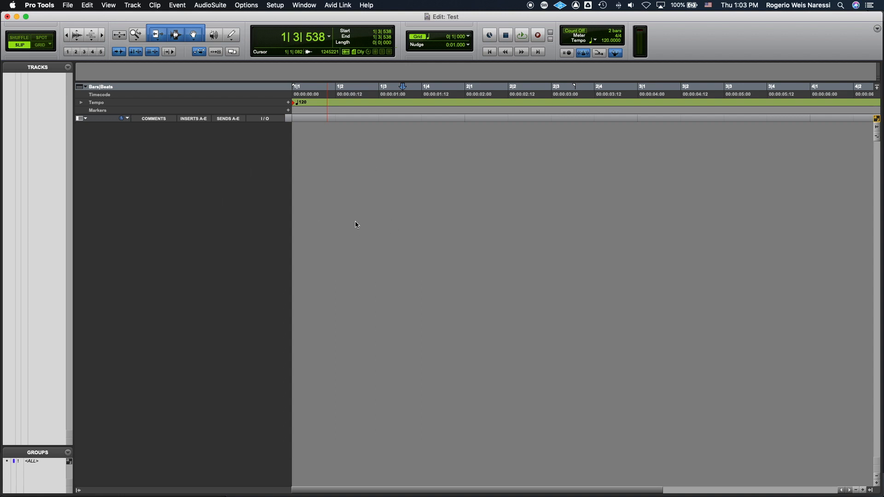
mouse_move(358, 209)
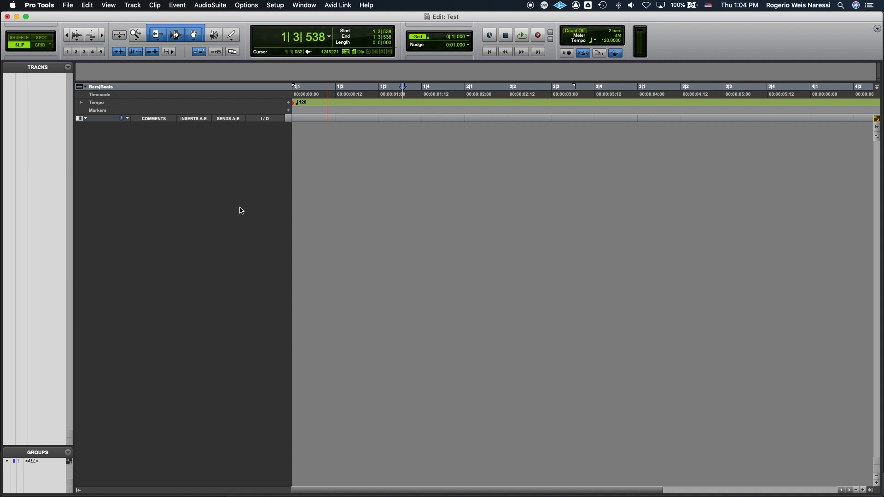
- Create a new mono audio track in Samples named Vox
left_click(131, 6)
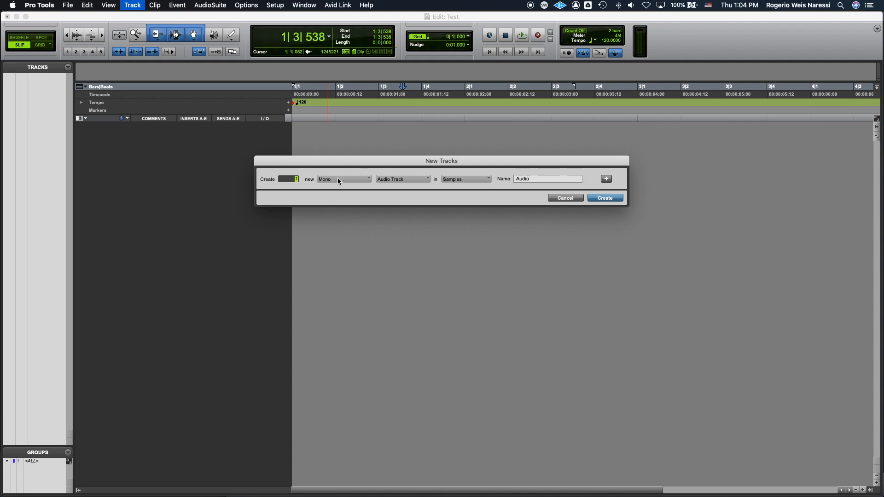
left_click(546, 178)
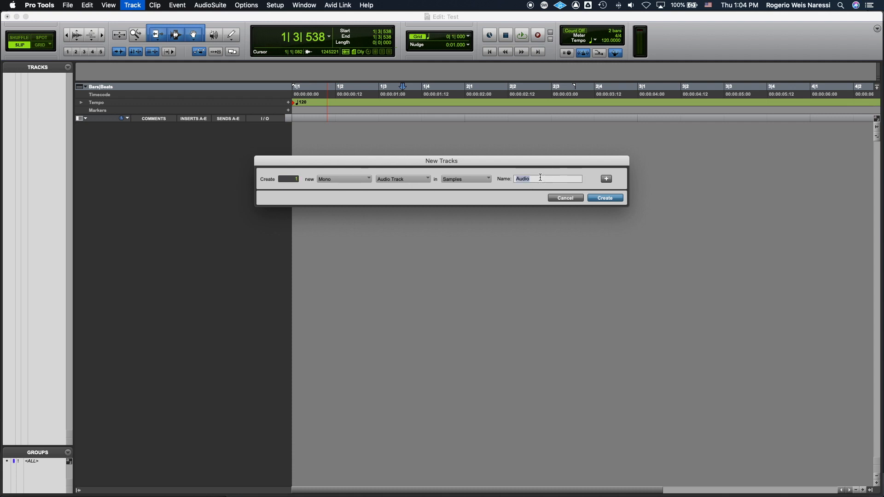
type("Vo")
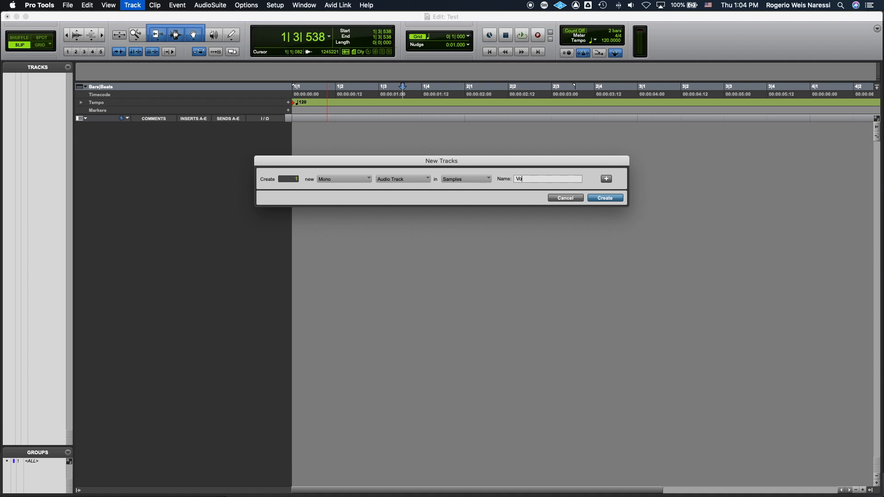
left_click(604, 197)
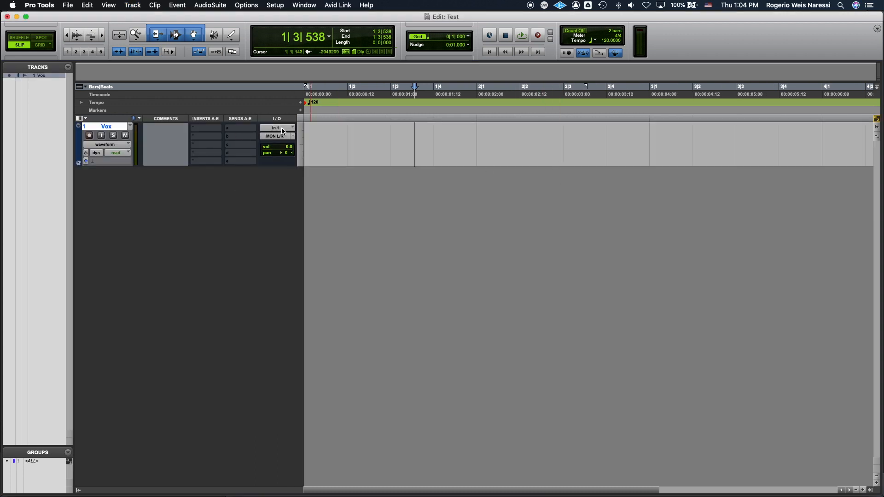
- Toggle Vox's record arm, then route its output to Bus 4 (Mono)
left_click(276, 127)
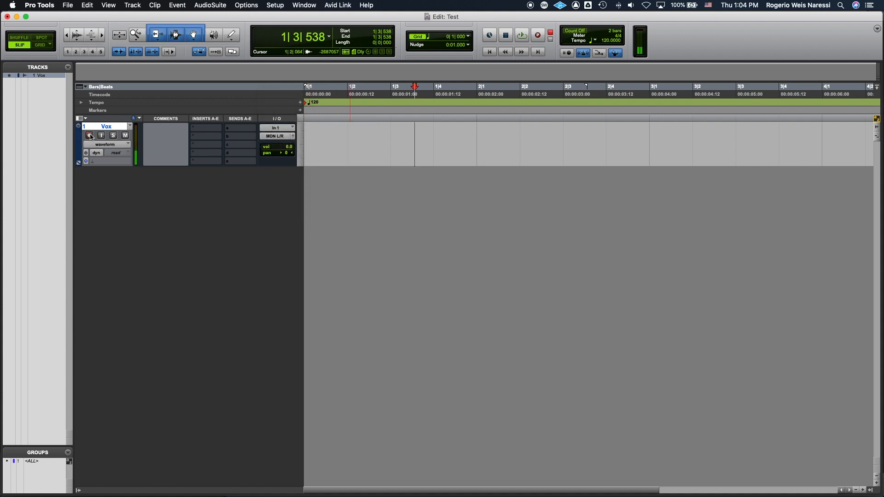
left_click(89, 134)
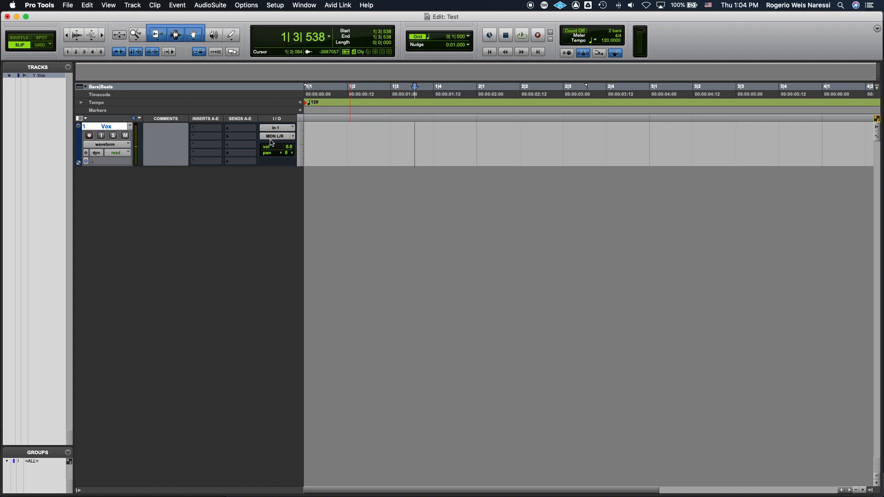
left_click(275, 136)
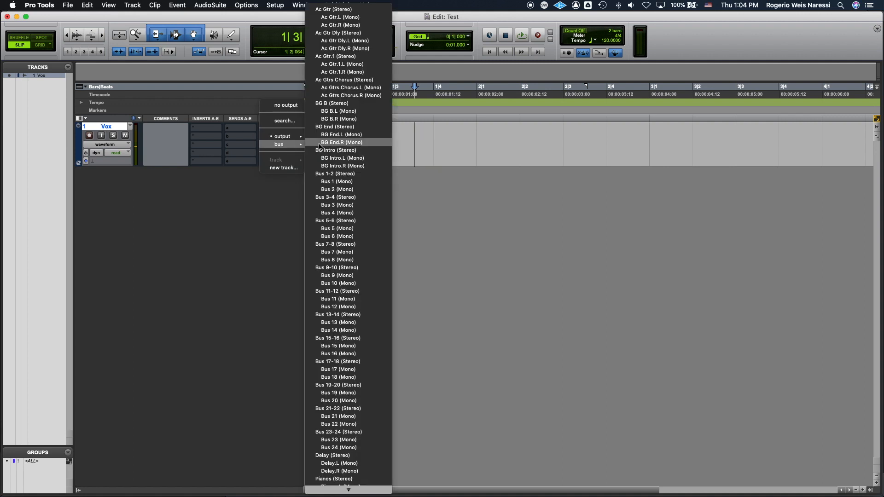
mouse_move(337, 212)
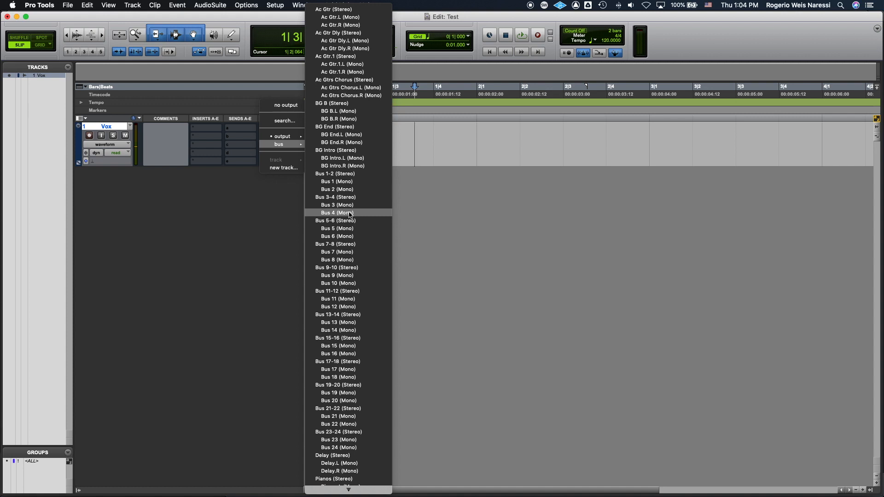
left_click(337, 212)
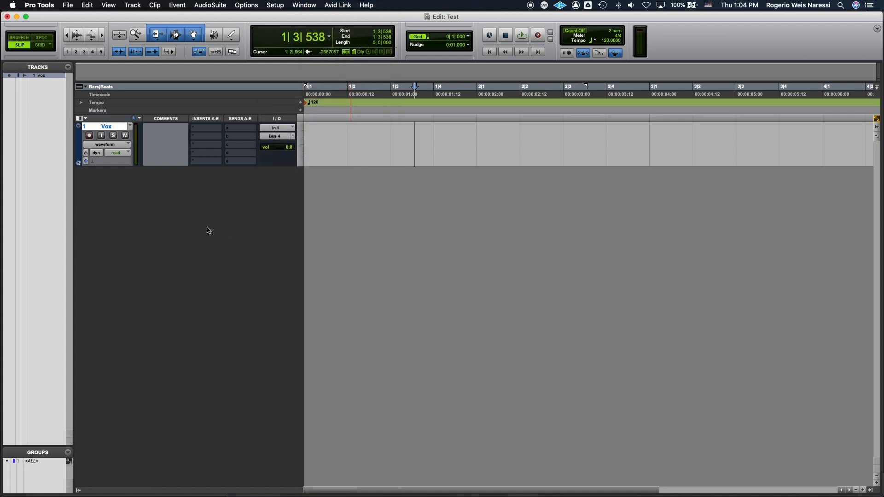
- Create a new mono Instrument Track named Vocoder below Vox
left_click(131, 5)
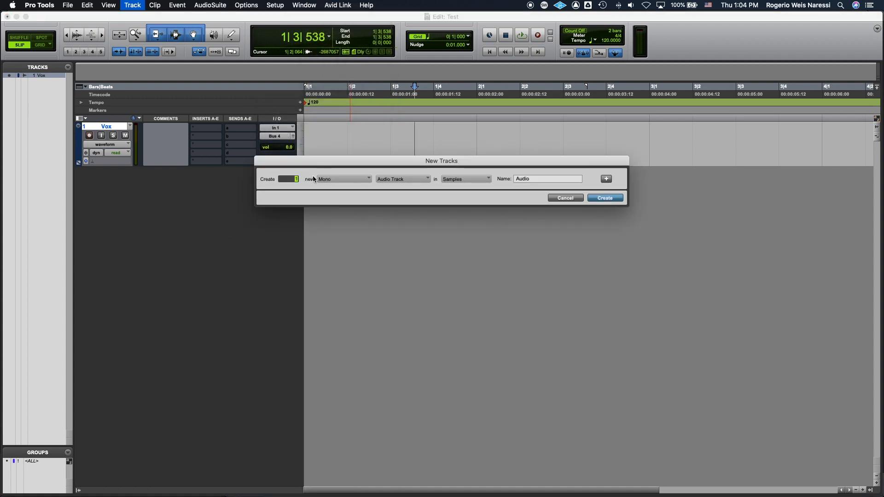
left_click(401, 178)
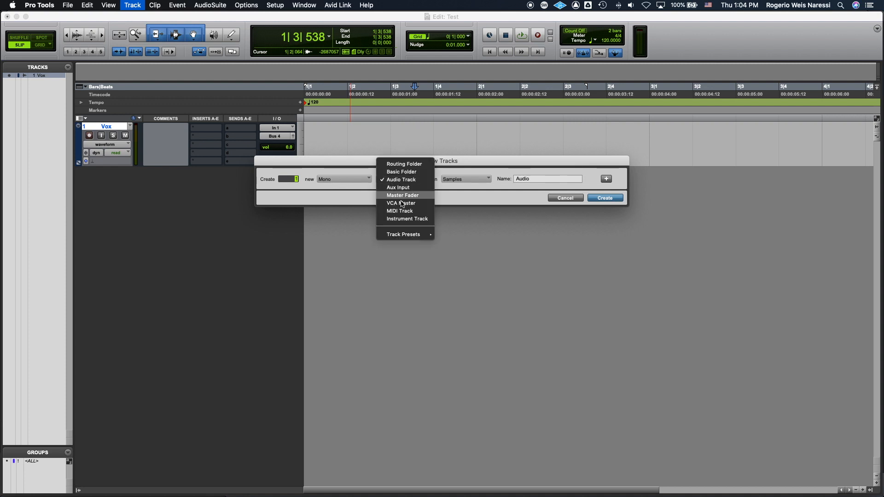
left_click(406, 219)
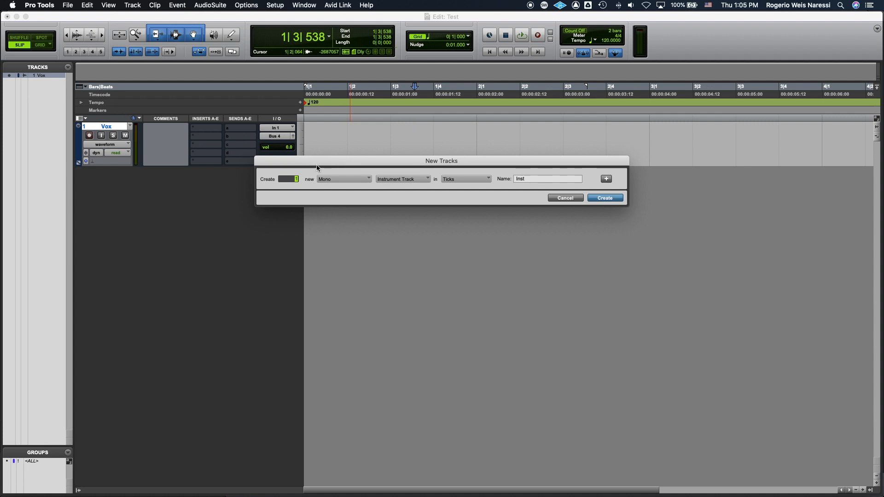
mouse_move(297, 185)
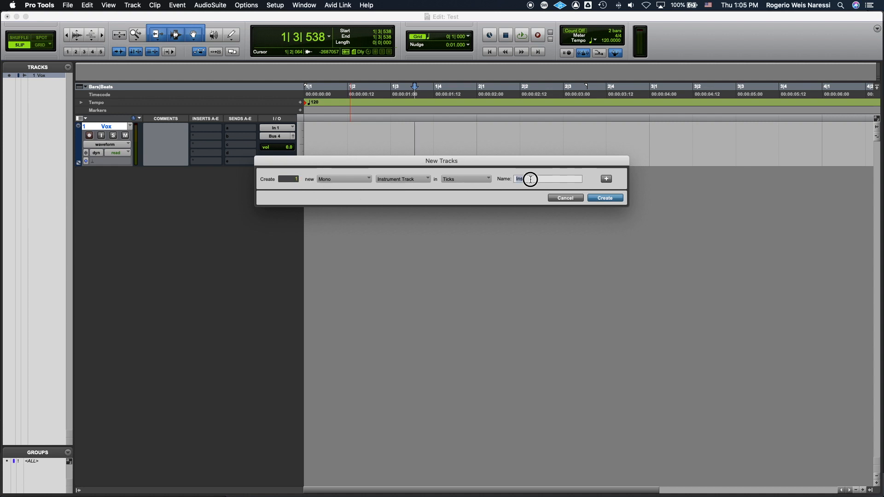
type("Vocoder")
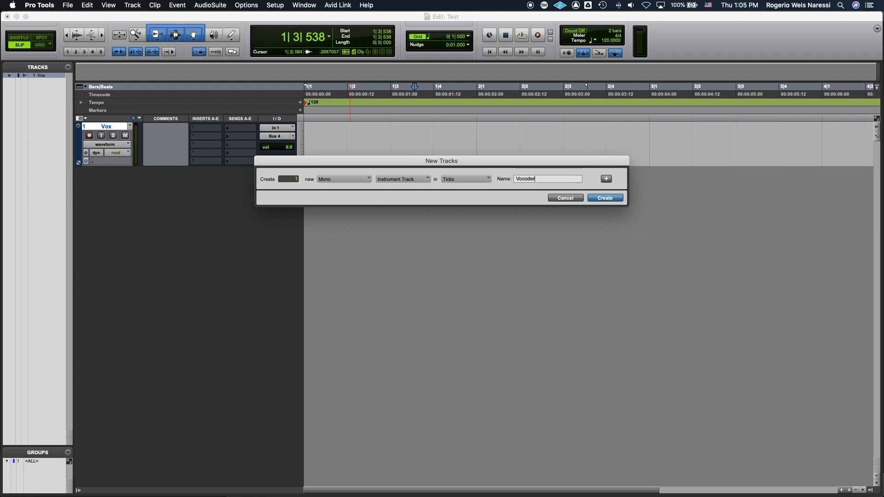
left_click(604, 198)
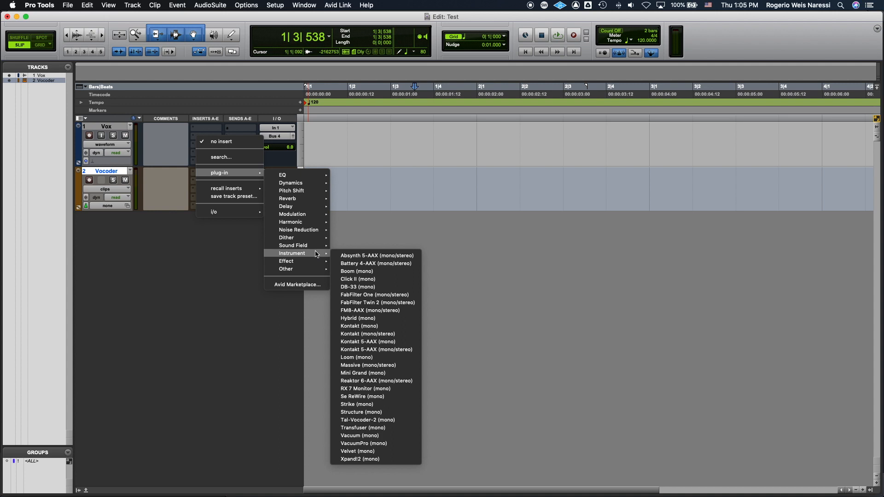
mouse_move(368, 388)
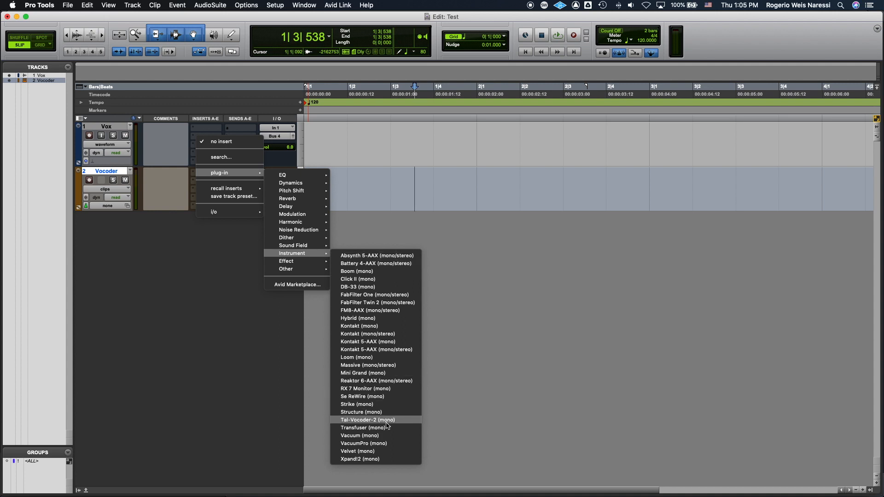
- Insert Tal-Vocoder-2 (mono) as the instrument plug-in on the Vocoder track
left_click(367, 420)
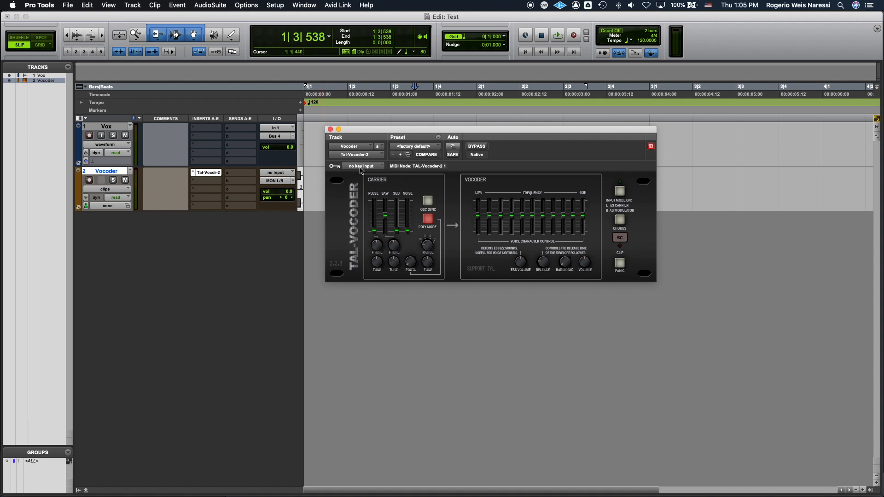
- Set TAL-Vocoder-2's key (sidechain) input to Bus 4 (Mono), carrying Vox
left_click(361, 165)
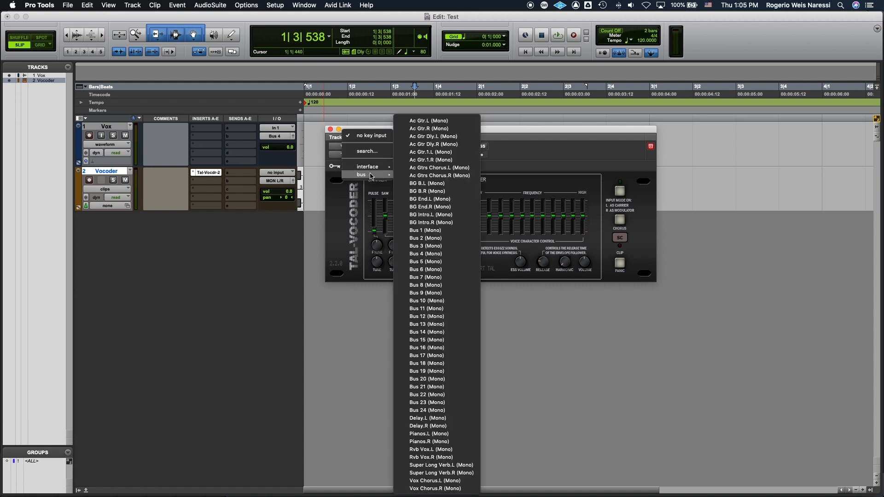
mouse_move(434, 254)
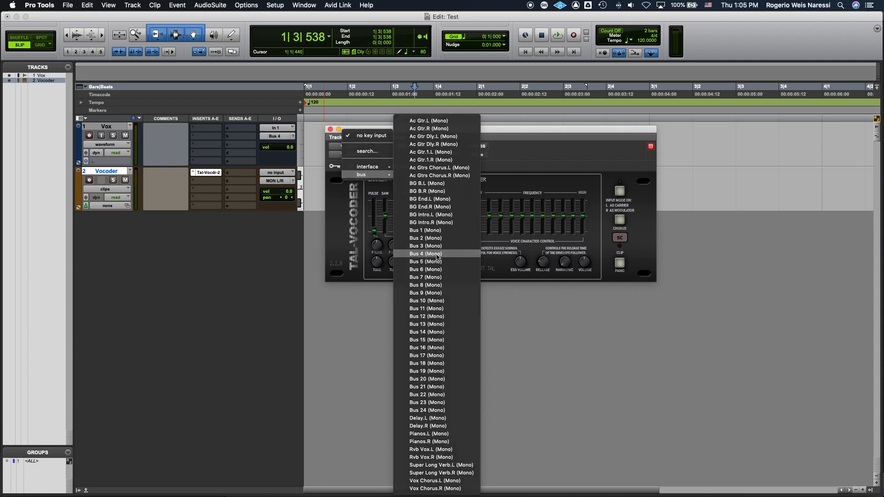
left_click(425, 253)
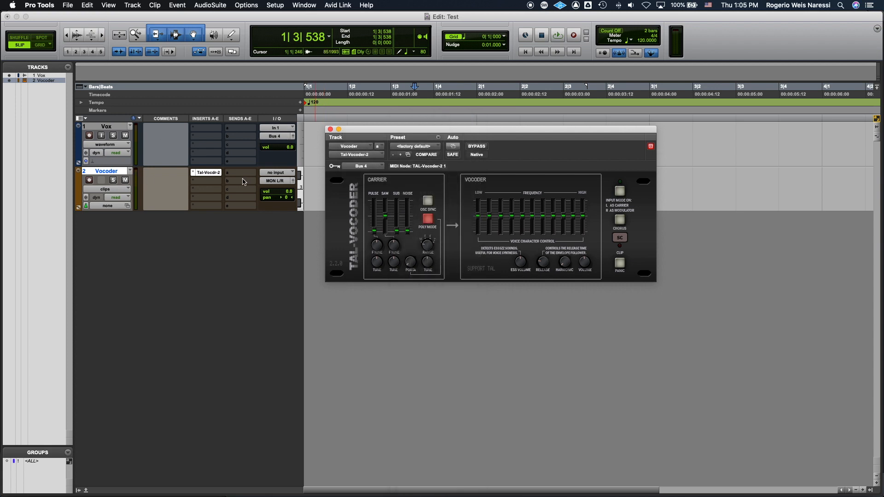
mouse_move(89, 134)
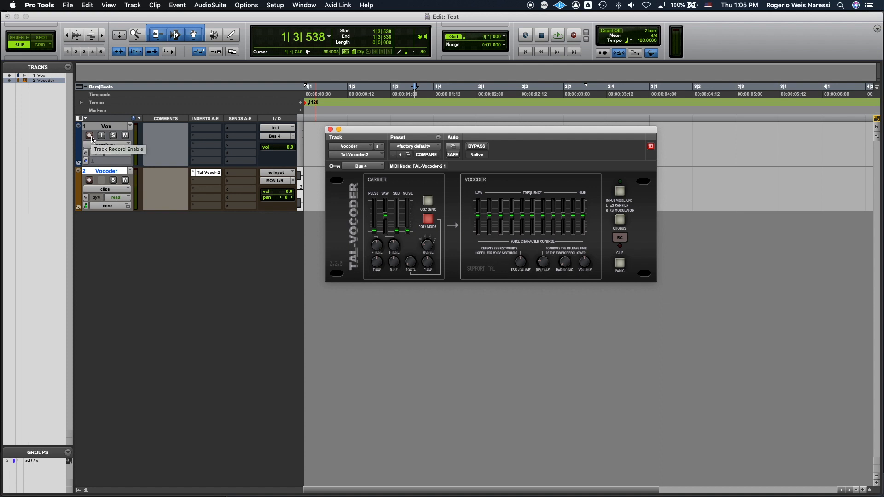
- Record-enable the Vox track so it picks up live signal
left_click(90, 135)
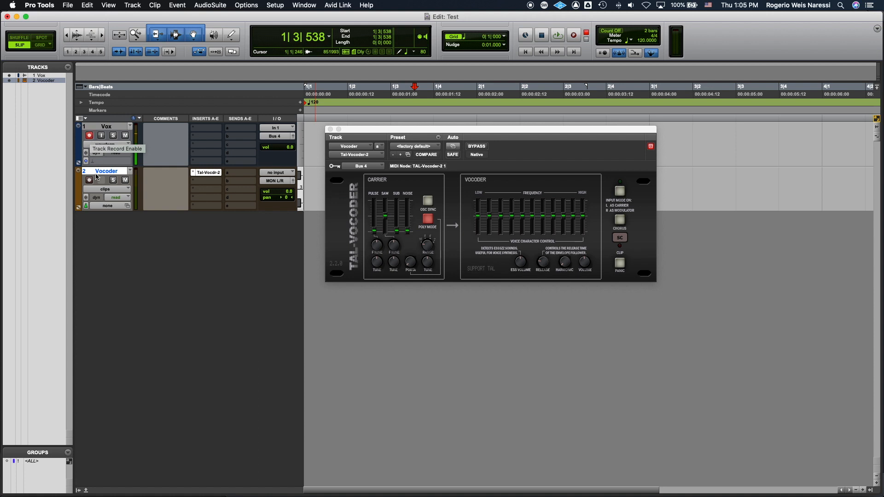
left_click(88, 179)
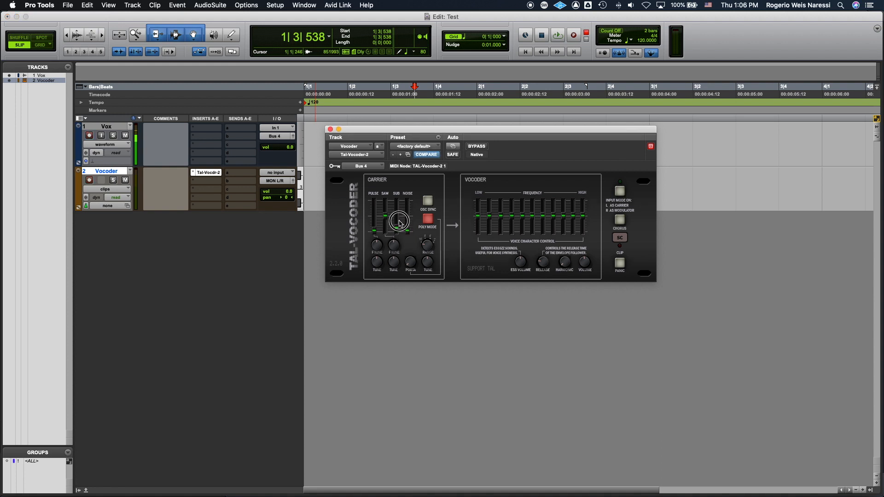
- Lower one of TAL-Vocoder's carrier oscillator level sliders
left_click_drag(399, 220, 398, 234)
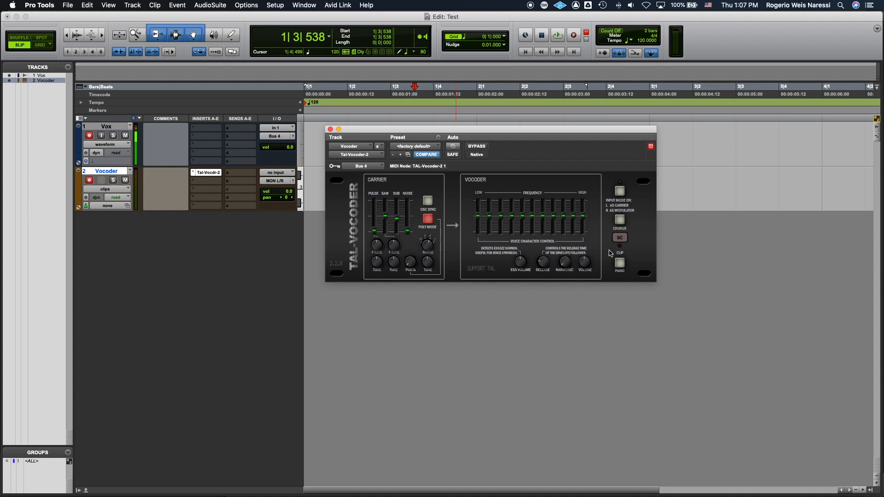
mouse_move(528, 268)
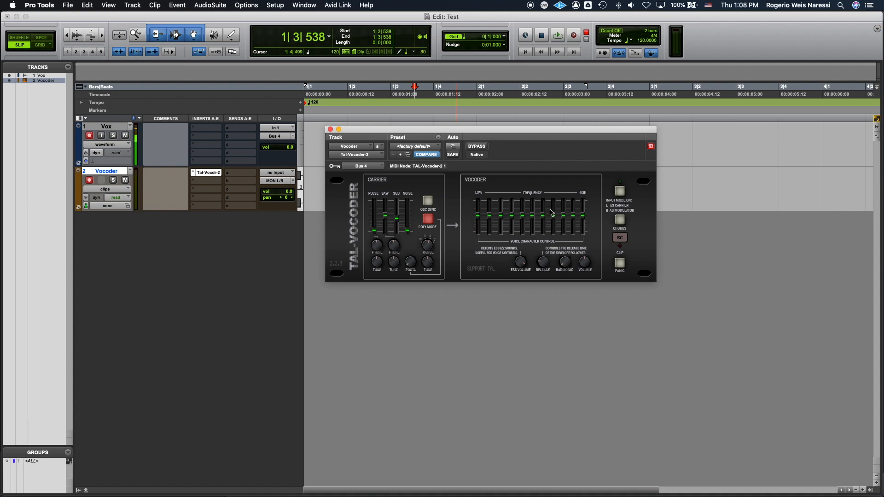
mouse_move(481, 217)
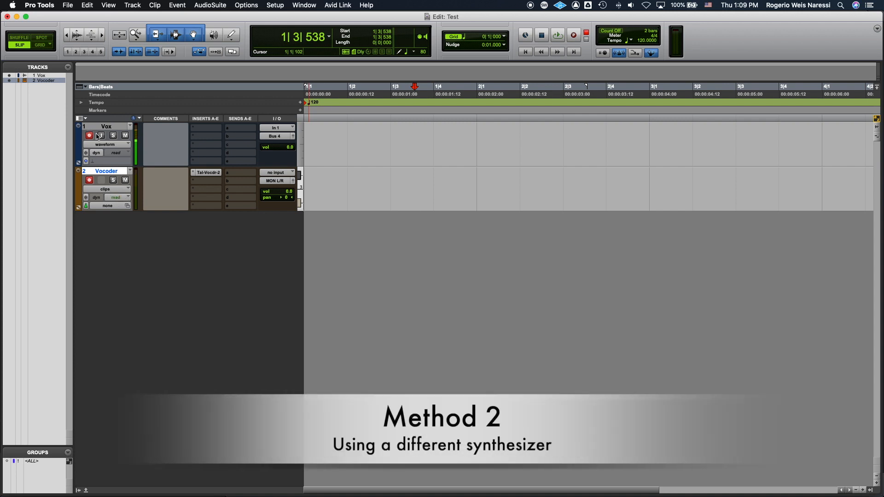
- Delete the Vocoder track and create a new instrument track named XPand
right_click(105, 171)
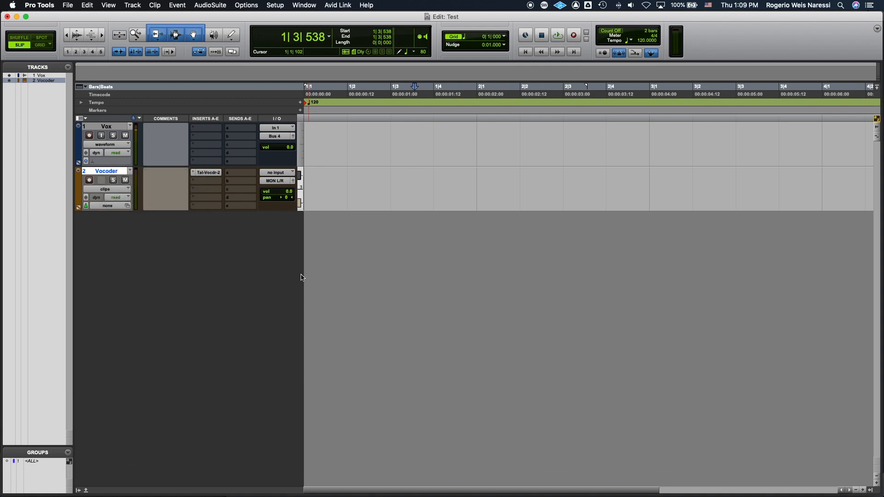
left_click(131, 6)
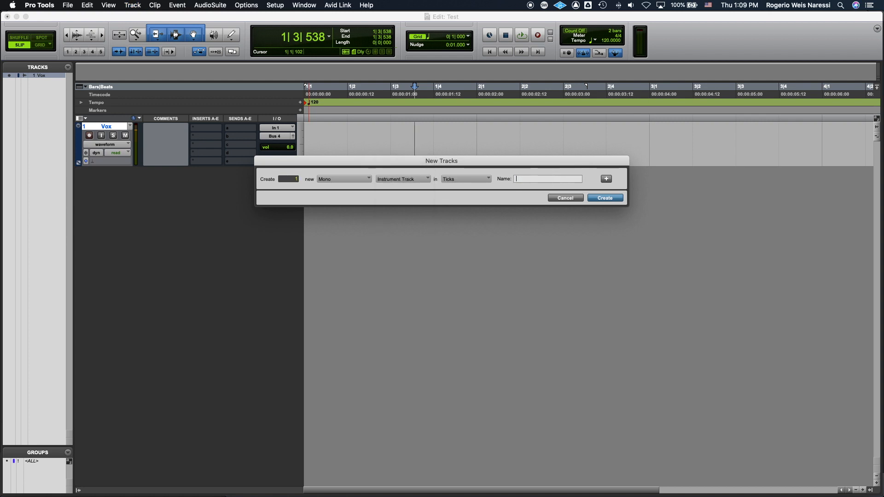
type("X")
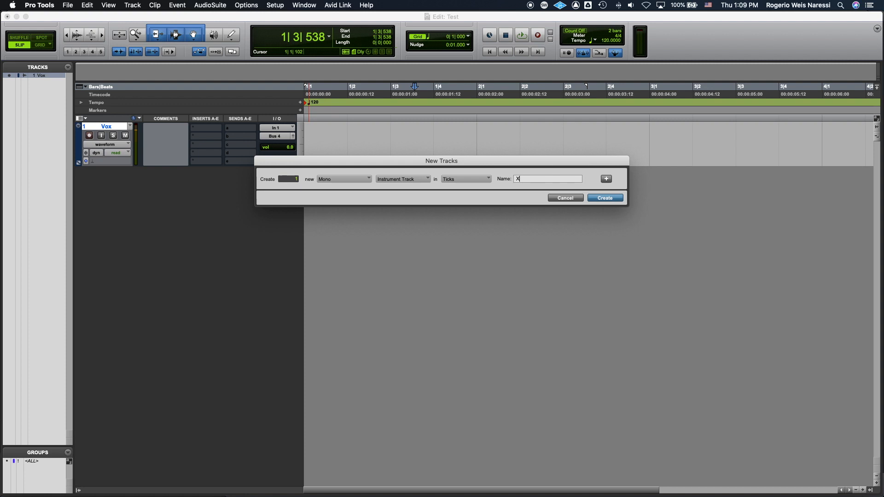
left_click(604, 198)
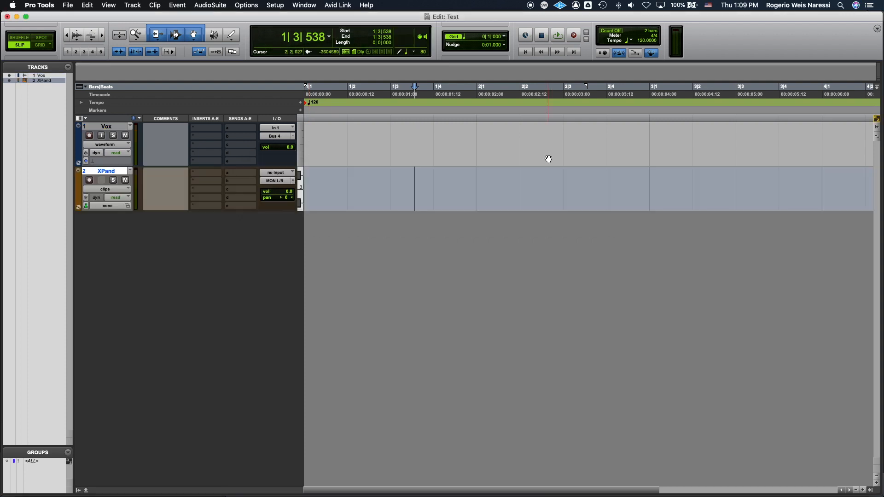
- Insert the Xpand2 (mono) instrument on the XPand track and load a saw pad patch for part A
left_click(205, 127)
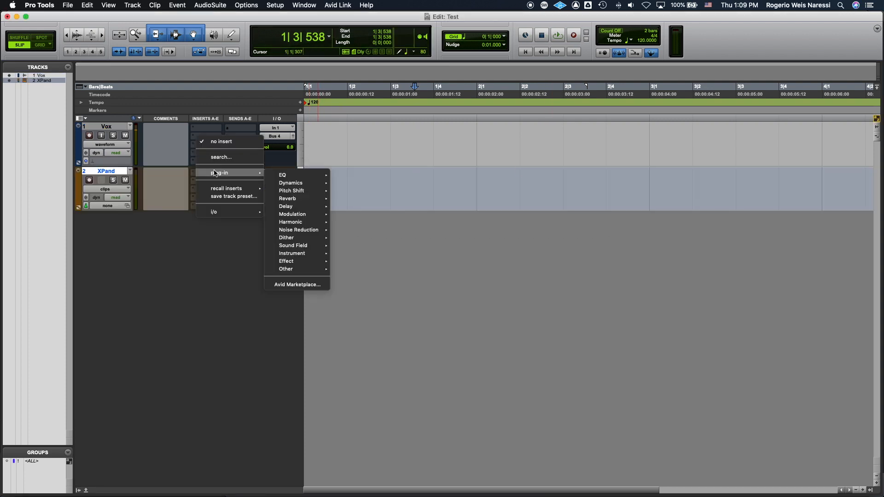
mouse_move(292, 253)
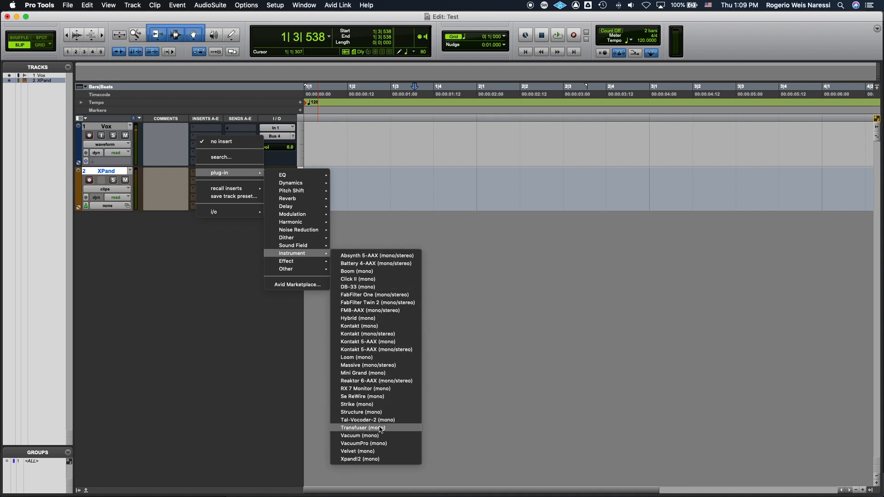
left_click(360, 458)
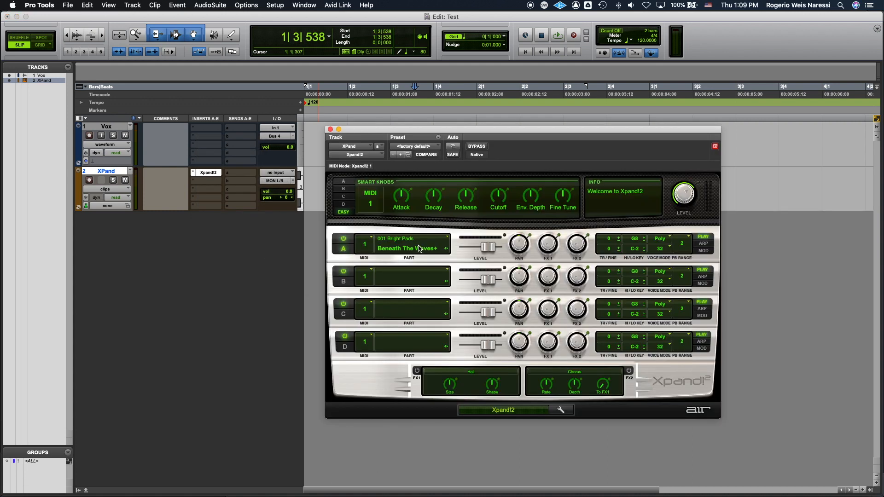
left_click(409, 247)
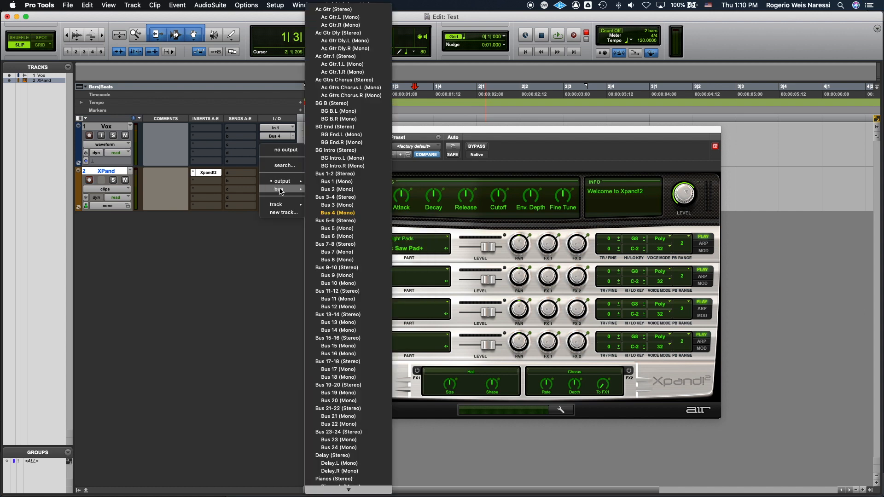
- Route XPand's output to Bus 3 (Mono)
left_click(337, 205)
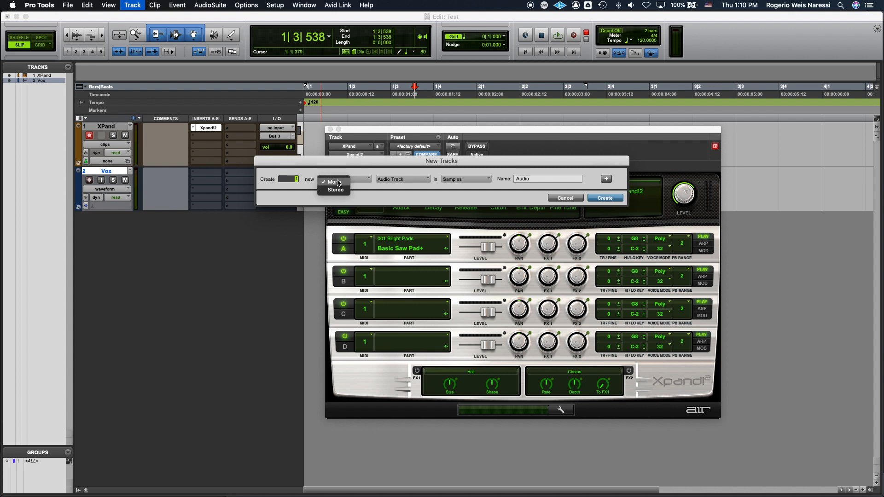
- Create a new stereo instrument track named Vocoder
left_click(335, 190)
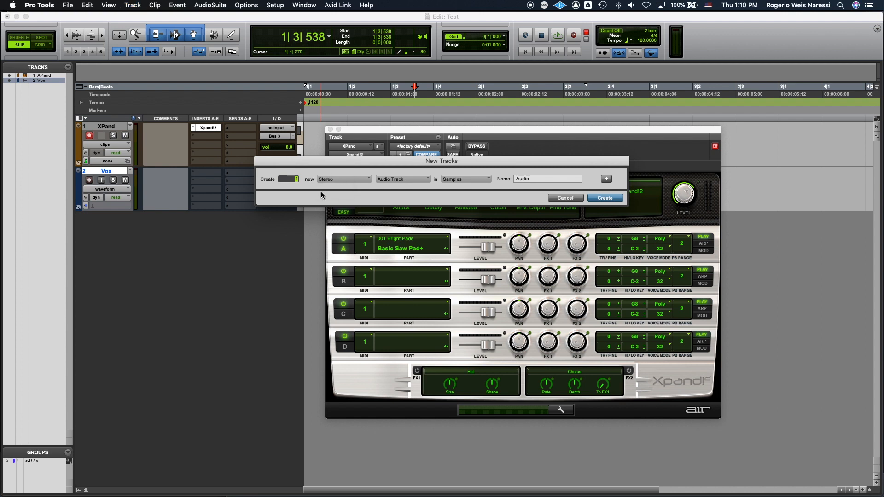
left_click(403, 179)
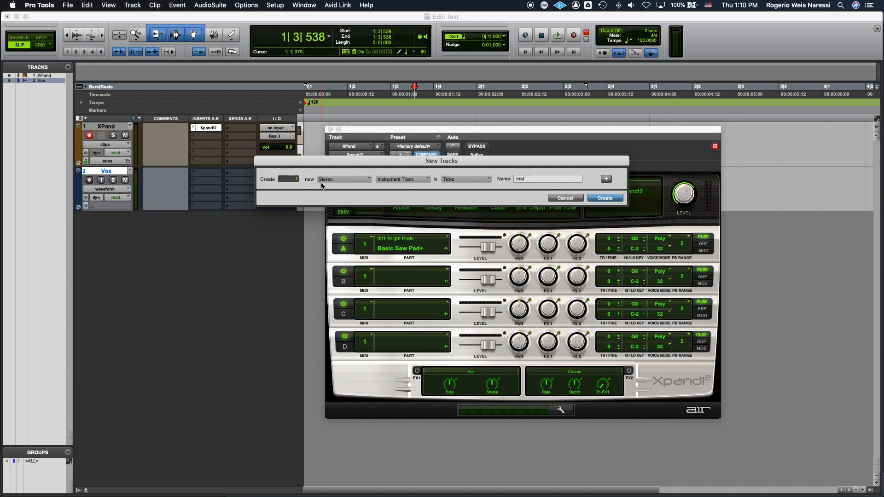
left_click(547, 178)
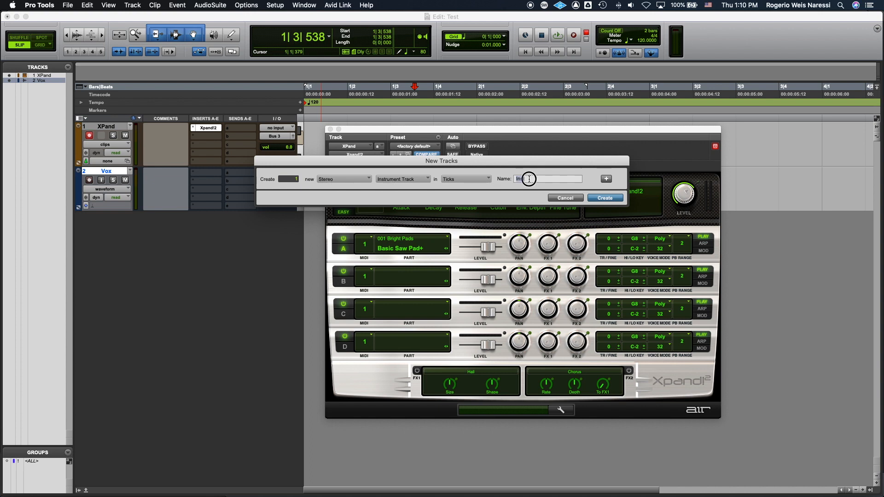
type("Vocode")
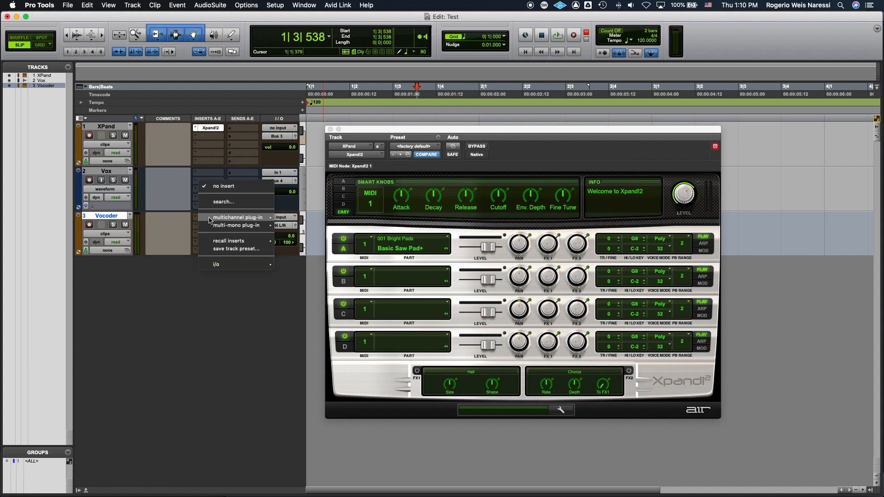
mouse_move(236, 217)
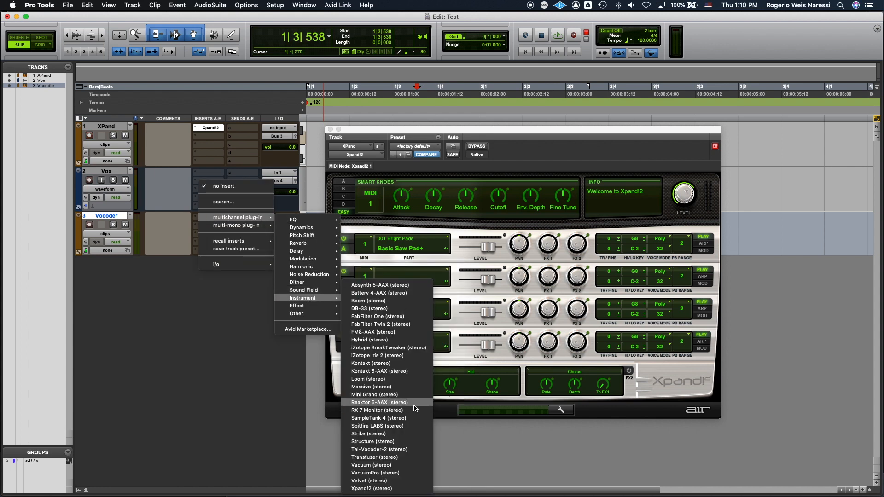
mouse_move(403, 453)
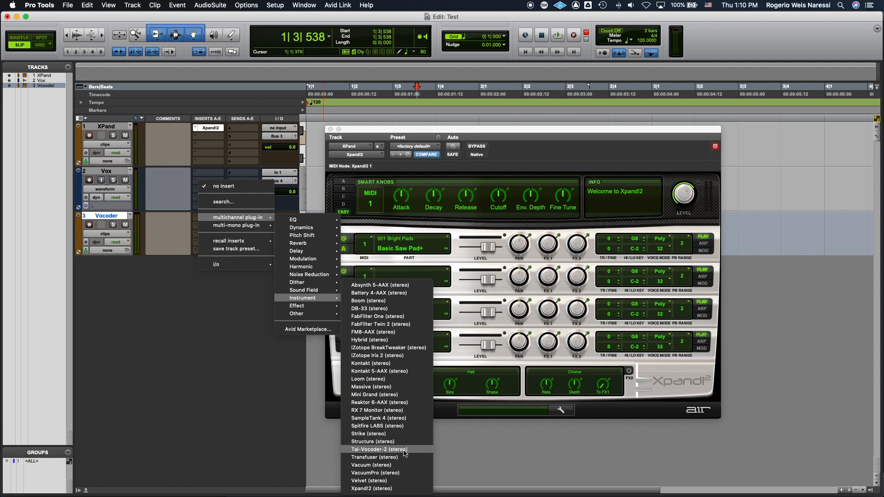
- Add TAL-Vocoder-2 (stereo) as a multichannel instrument plug-in on the Vocoder track
left_click(379, 450)
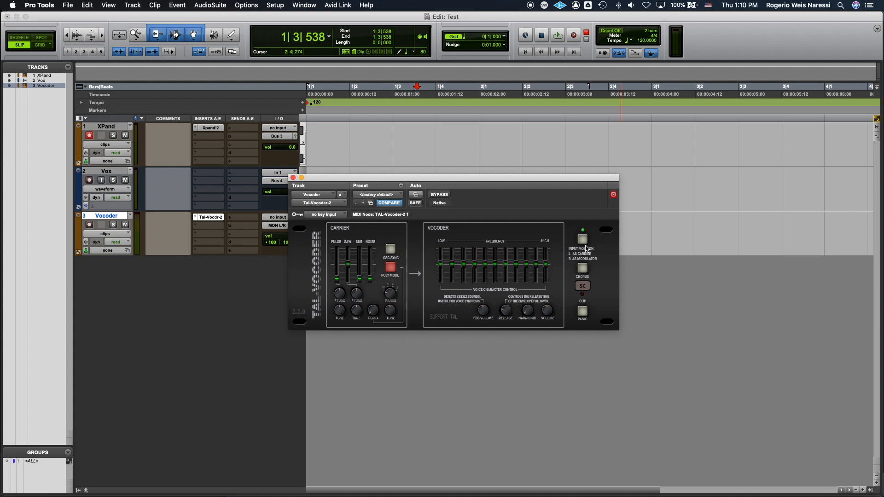
mouse_move(592, 257)
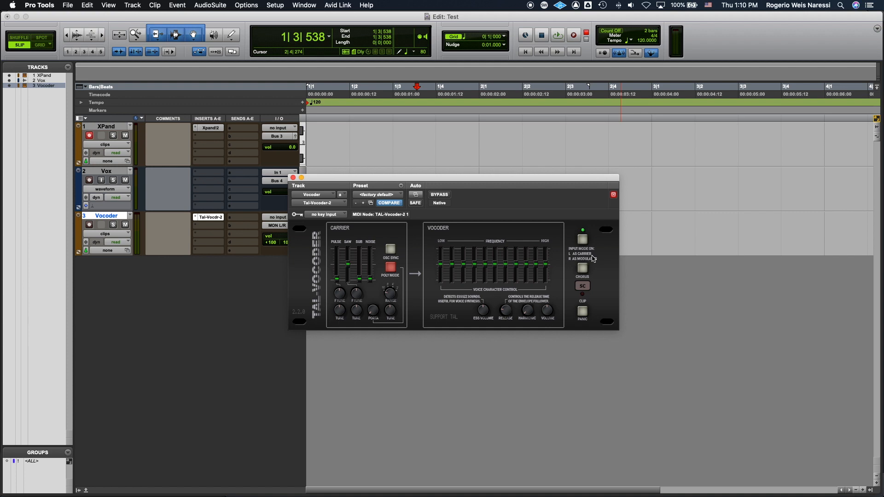
mouse_move(571, 258)
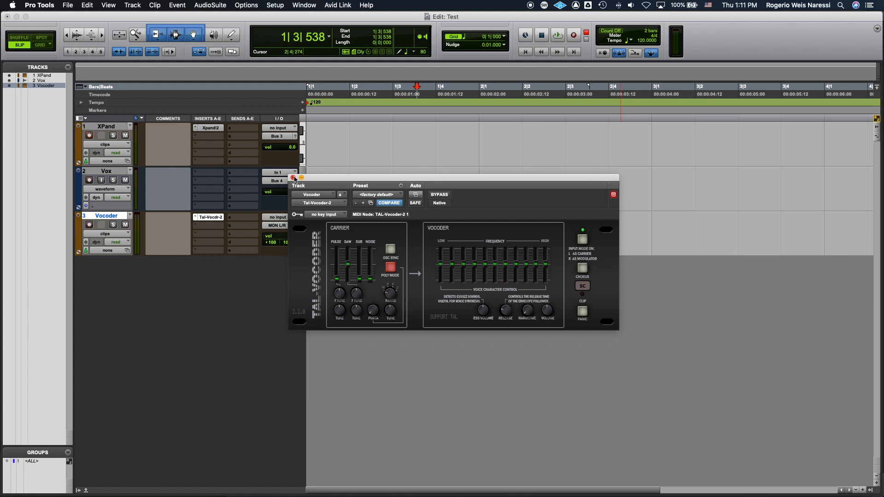
- Move the plug-in window aside and set the Vocoder track's input to Bus 3-4 (Stereo)
left_click_drag(299, 178, 483, 133)
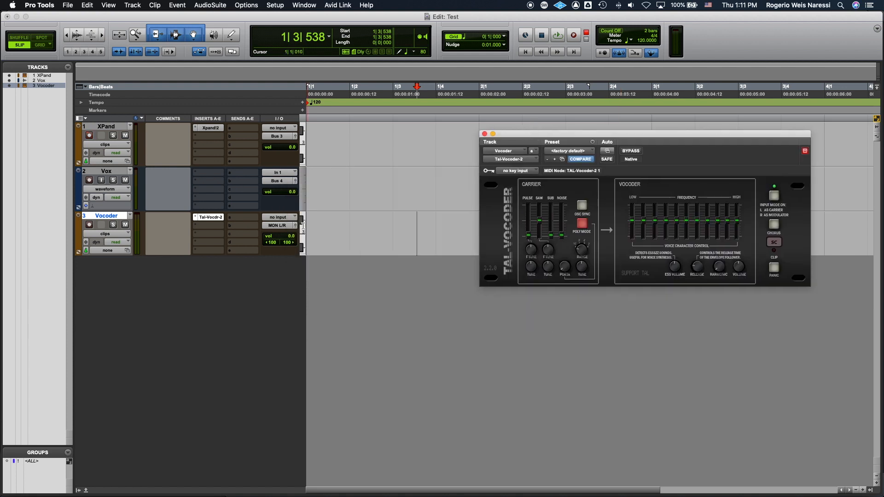
left_click(280, 172)
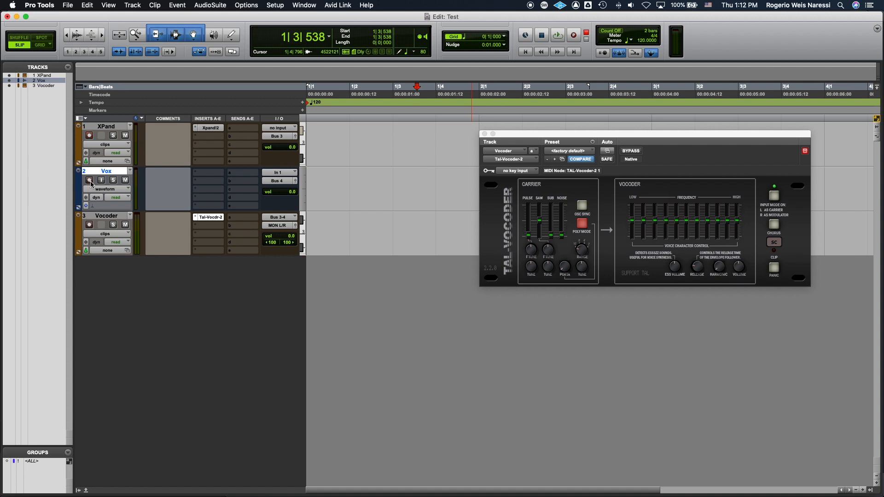
mouse_move(88, 179)
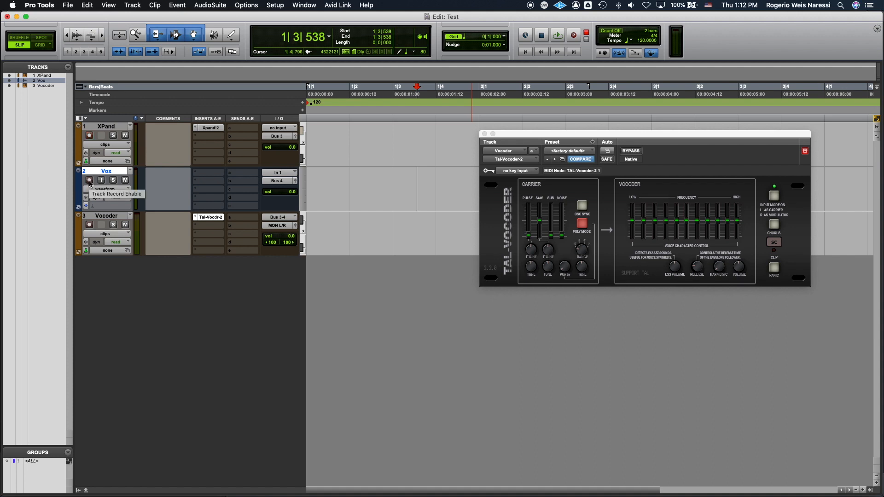
- Record-enable the Vox and XPand tracks
left_click(89, 179)
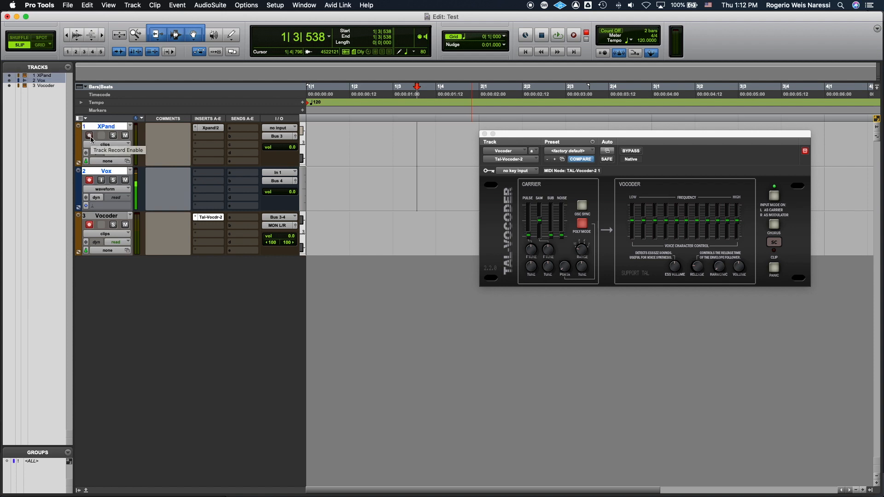
left_click(88, 135)
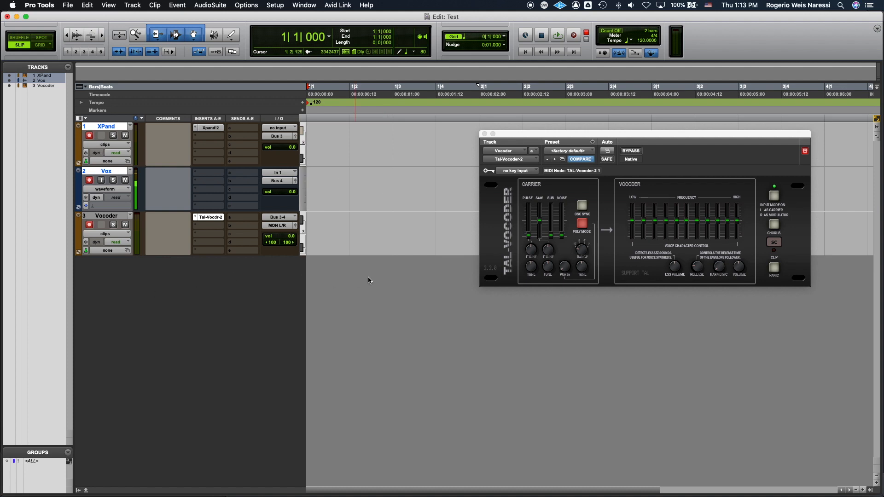
- Start recording from the transport to capture a vocal take with XPand and Vocoder clips
left_click(573, 34)
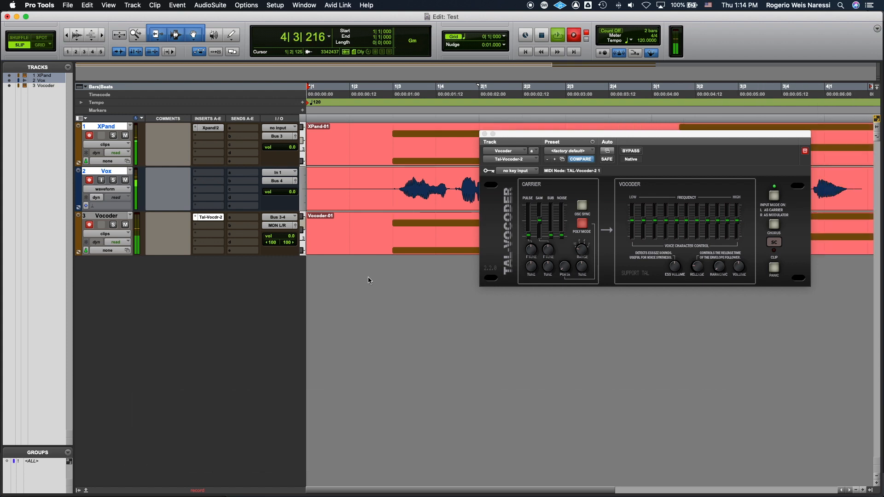
left_click(557, 34)
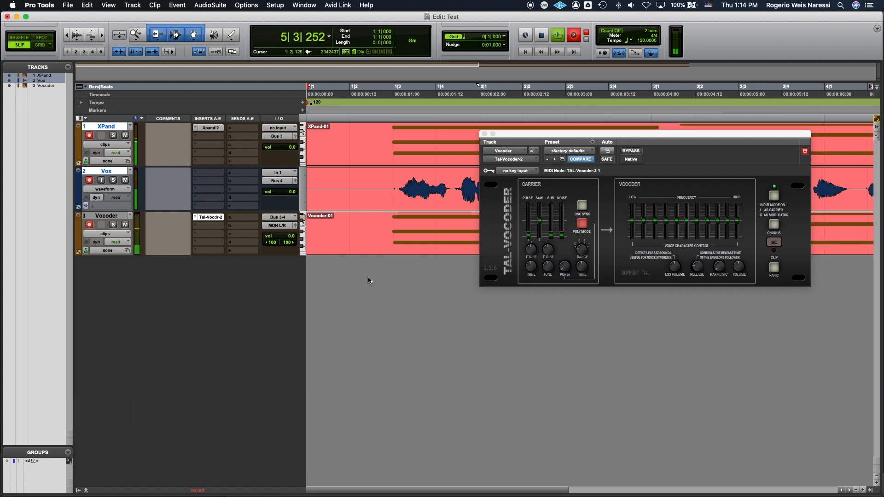